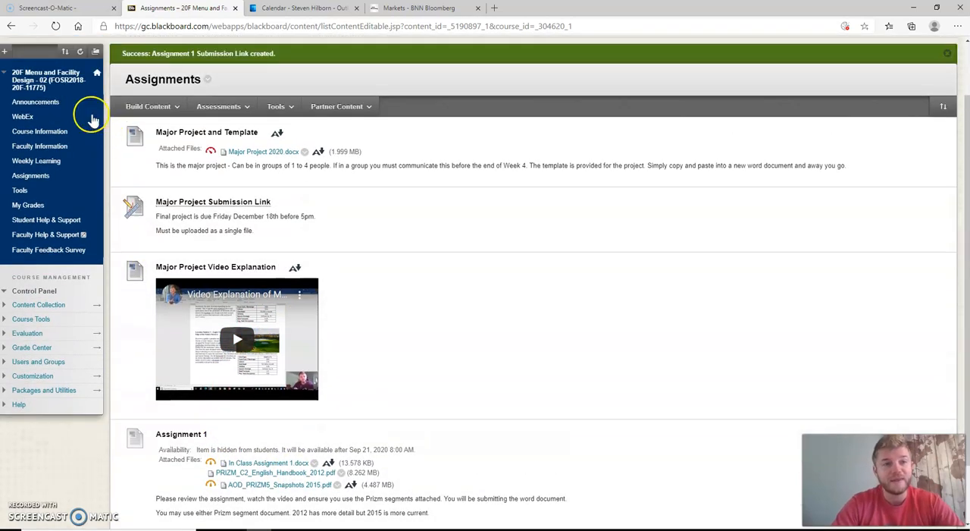
Scroll down through the Blackboard Assignment 1 page to review its contents
left_click(30, 176)
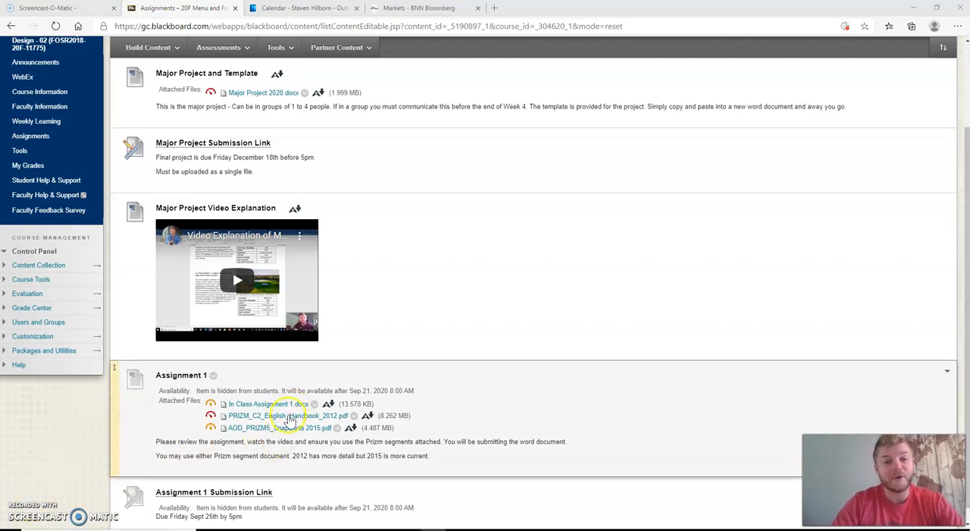
scroll("down", 3)
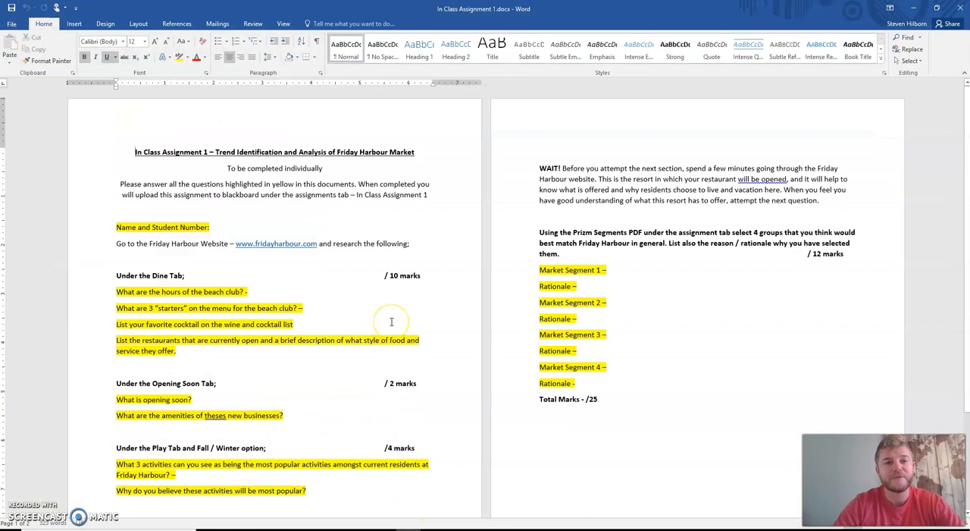
scroll("down", 3)
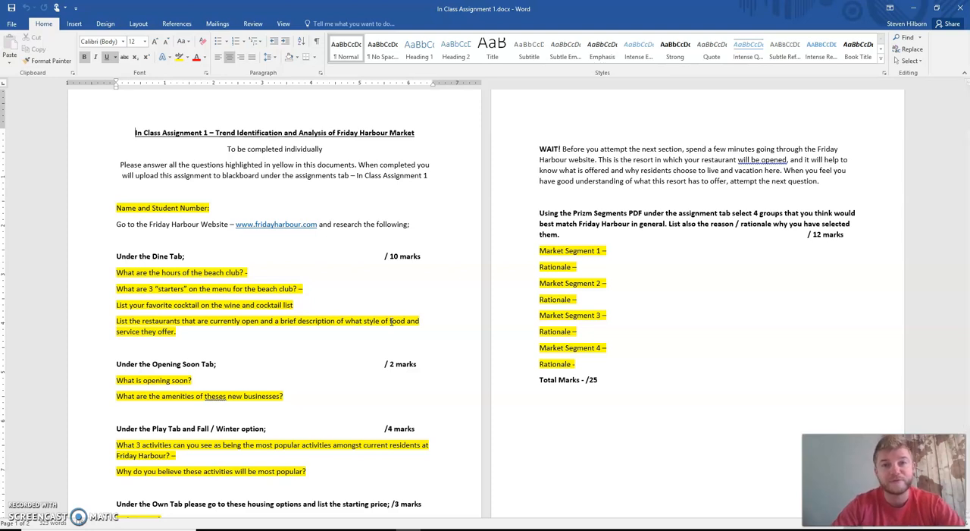
scroll("down", 3)
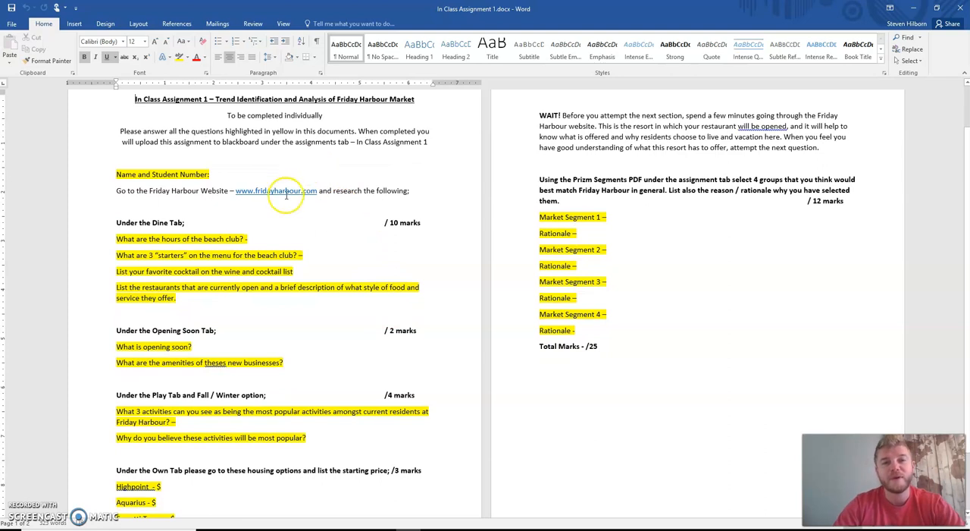
mouse_move(224, 219)
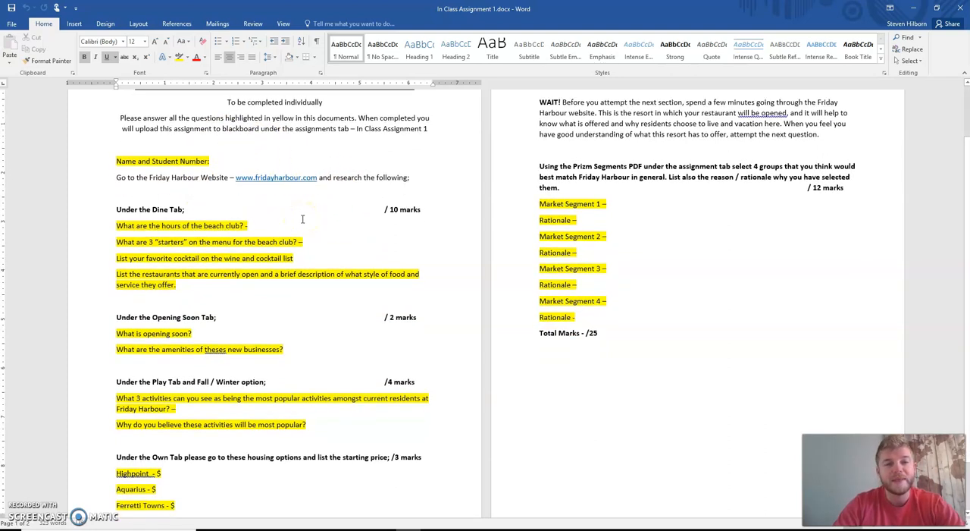
scroll("down", 3)
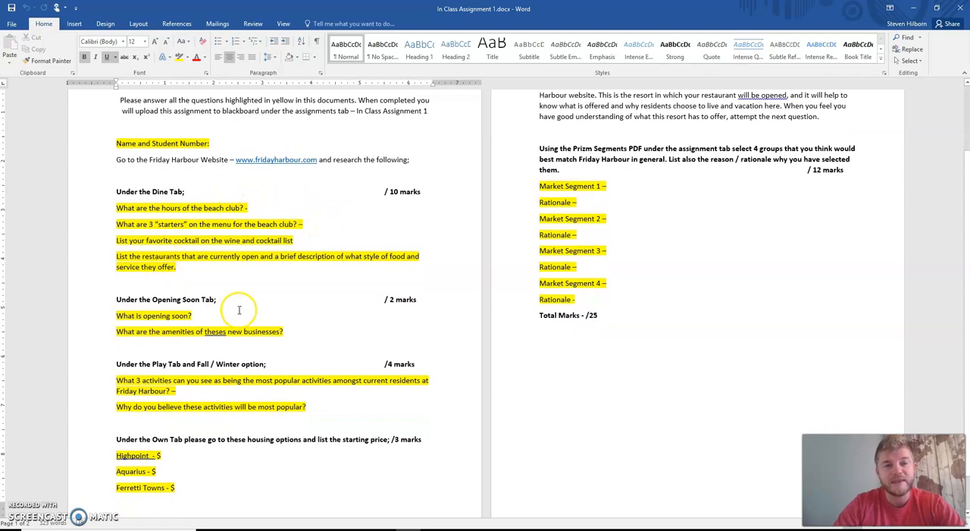
mouse_move(178, 473)
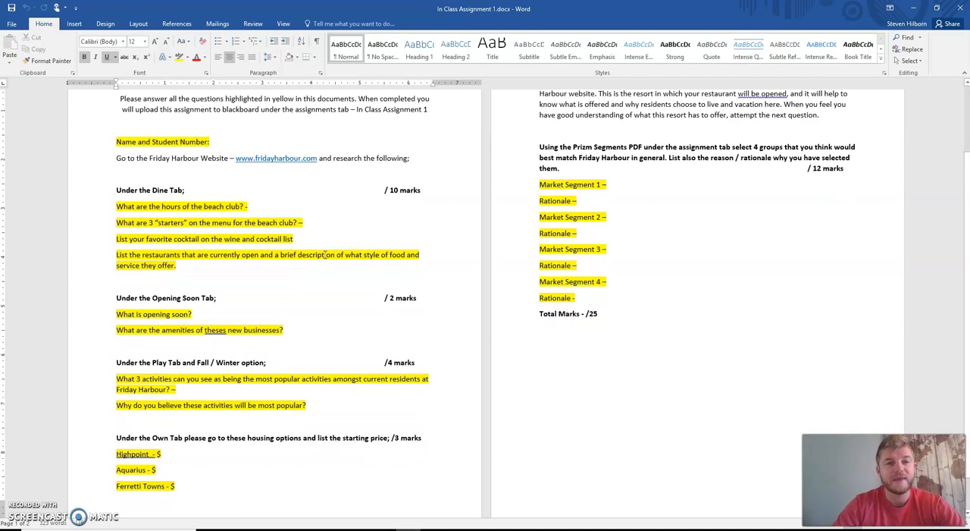
mouse_move(368, 181)
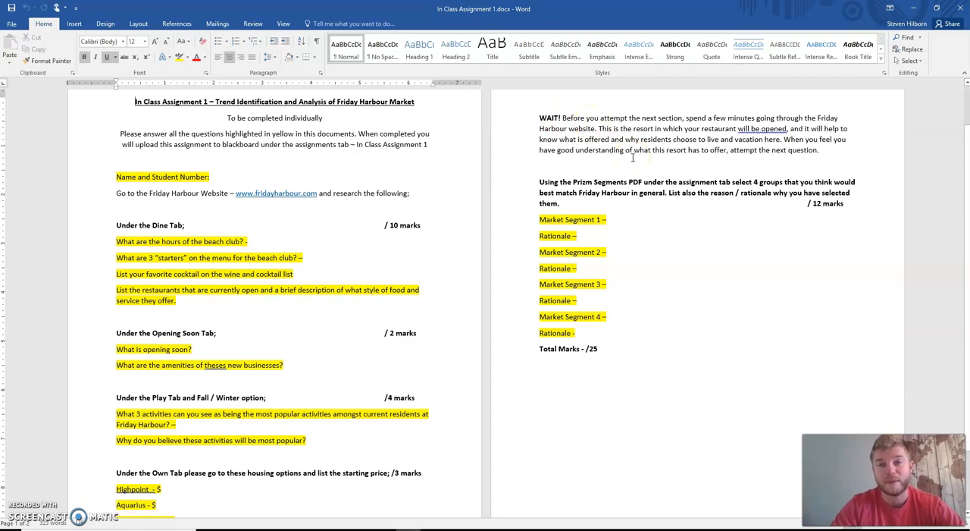
scroll("down", 3)
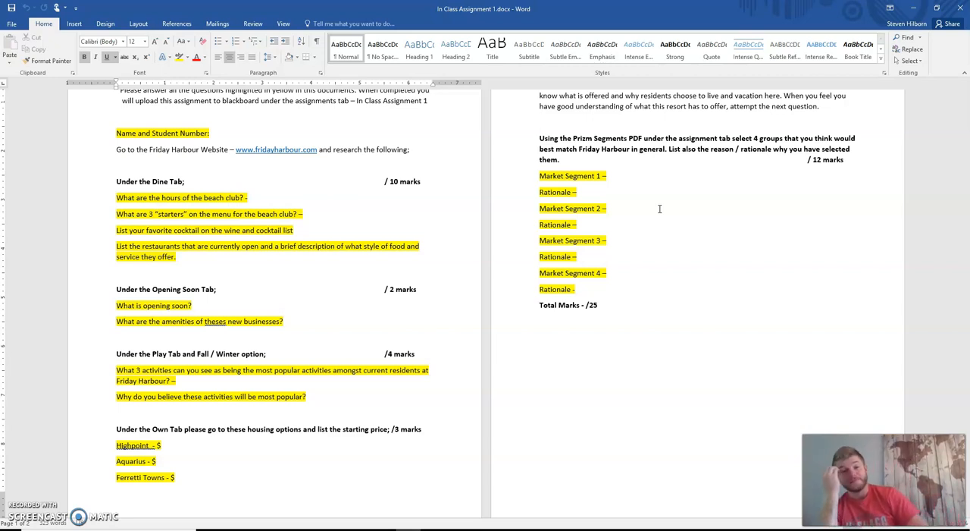
mouse_move(349, 458)
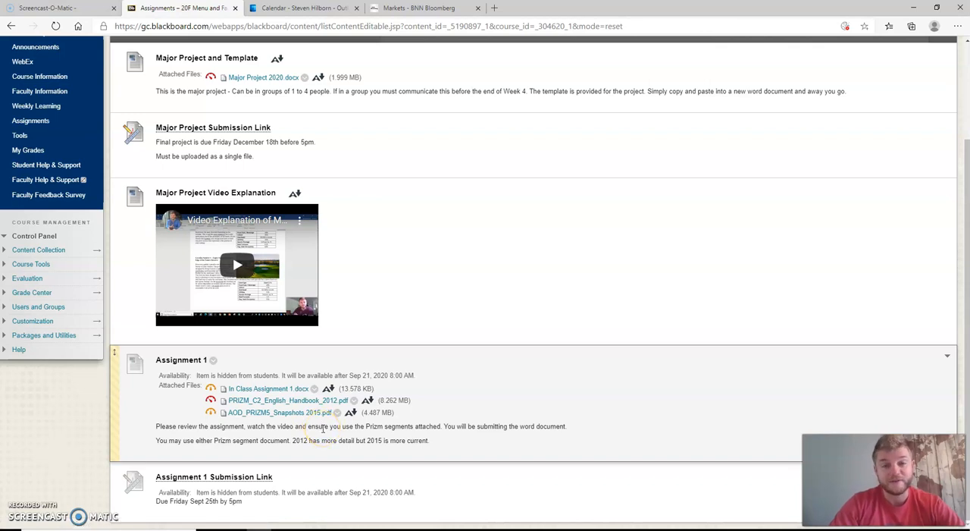
mouse_move(393, 452)
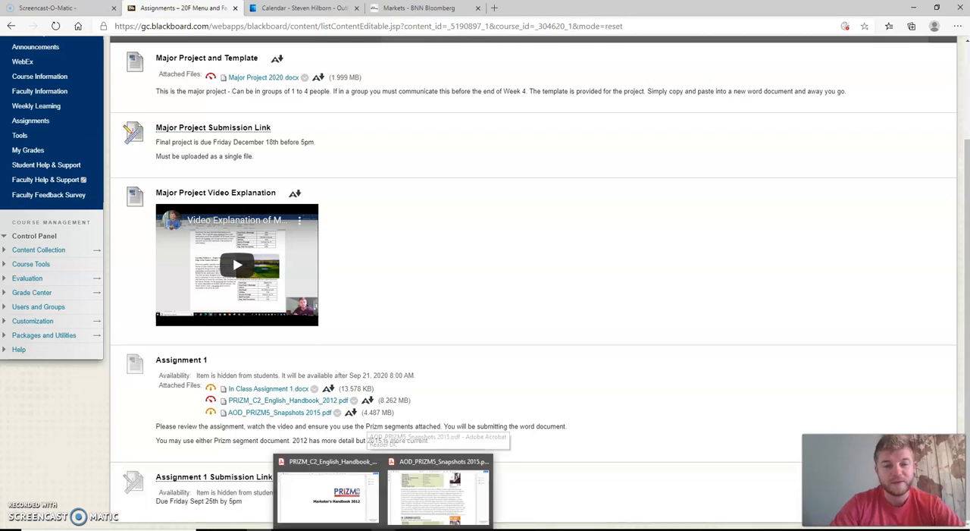
Switch to the open PRIZM_C2_English_Handbook_2012 PDF in Acrobat Reader
left_click(327, 497)
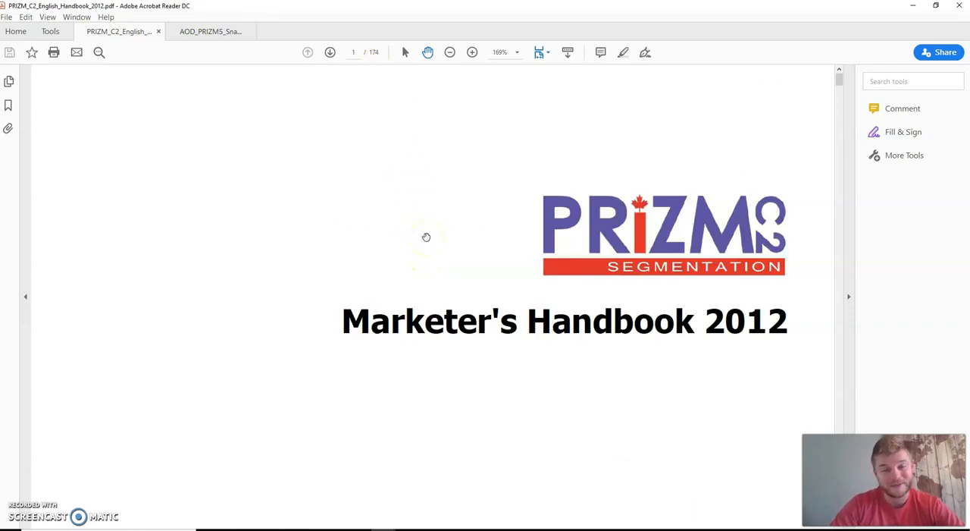
Scroll the handbook from the cover to page 10, the 01 Cosmopolitan Elite profile
scroll("down", 3)
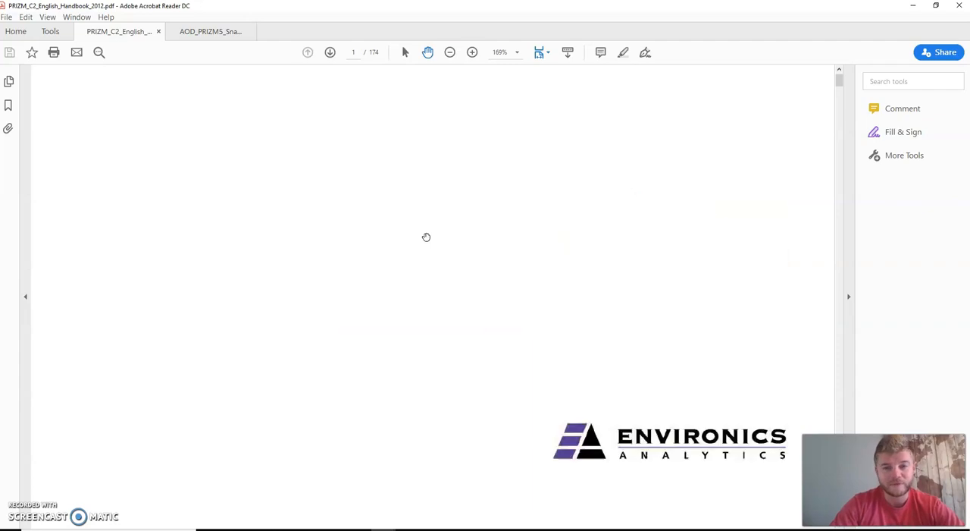
left_click(330, 51)
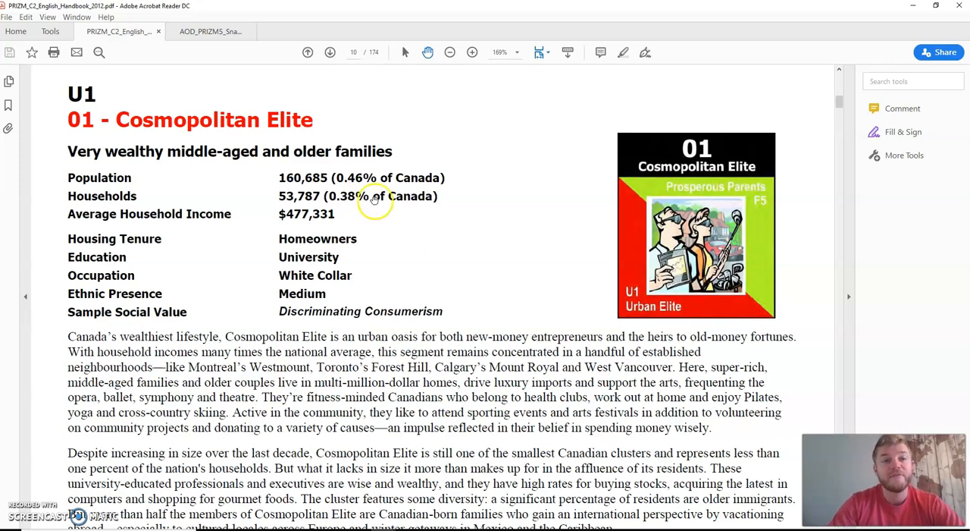
mouse_move(273, 173)
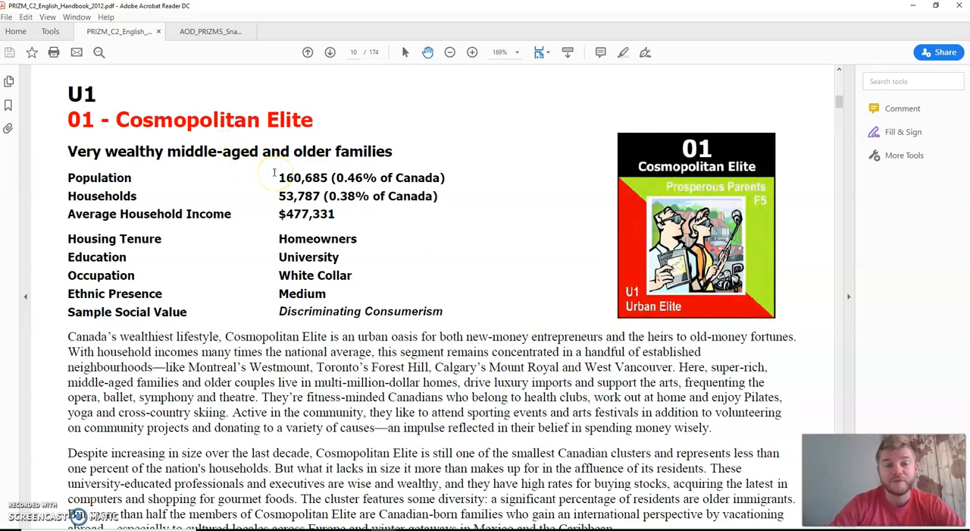
Scroll through pages 10–11 of Cosmopolitan Elite's lifestyle data
scroll("down", 3)
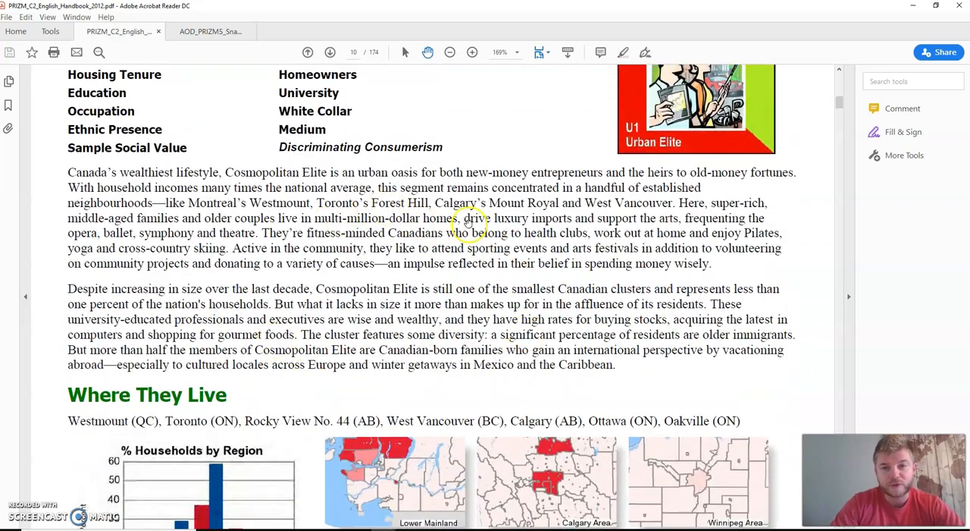
scroll("down", 3)
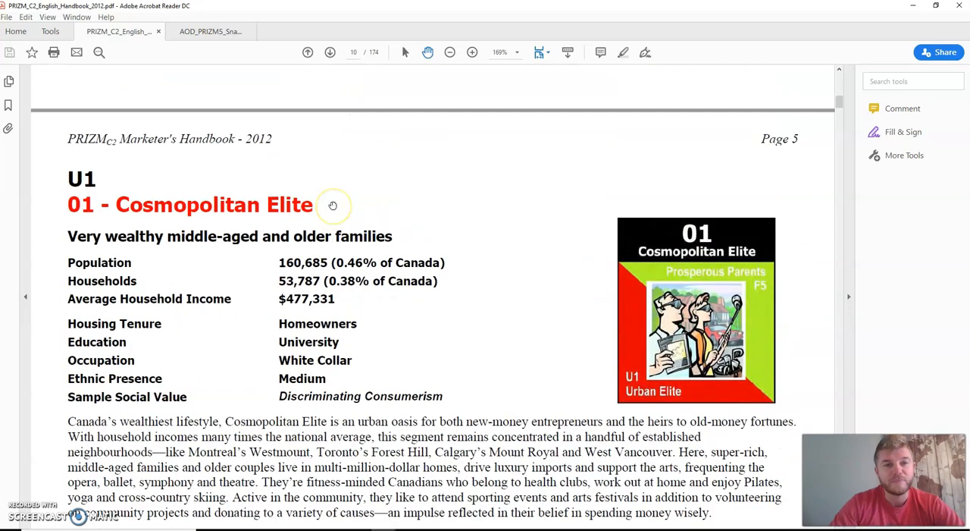
scroll("down", 3)
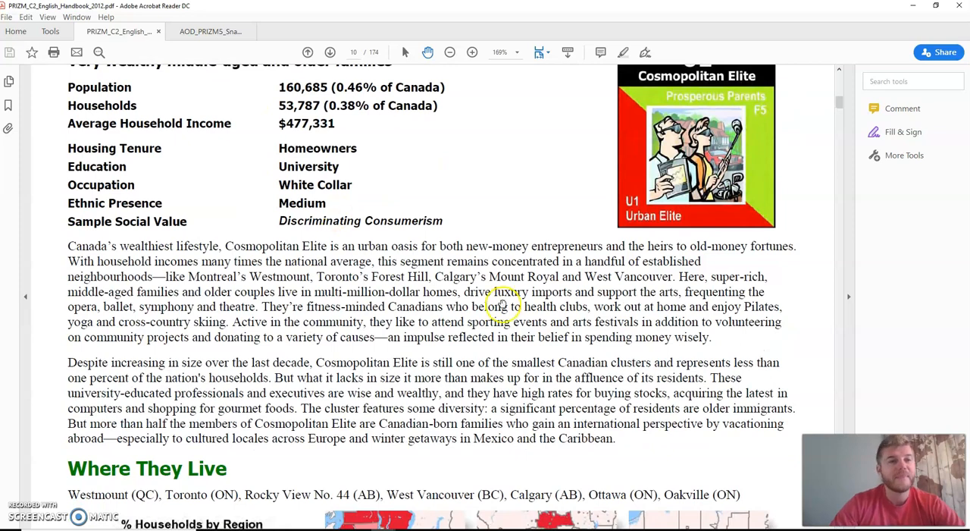
scroll("down", 3)
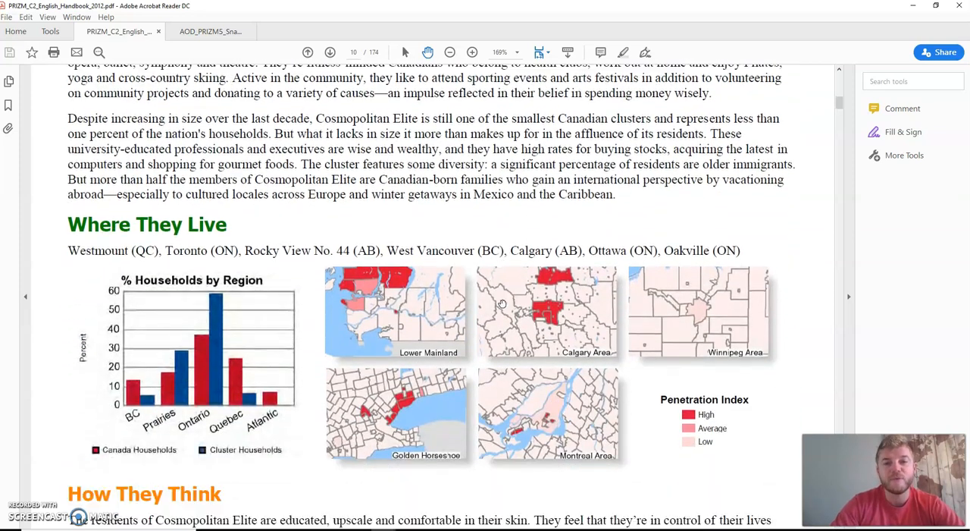
scroll("down", 3)
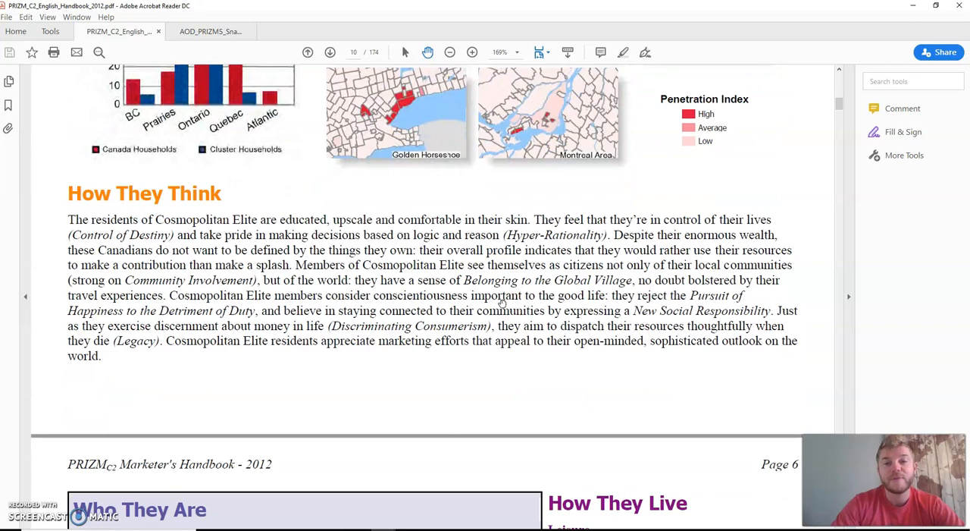
scroll("down", 3)
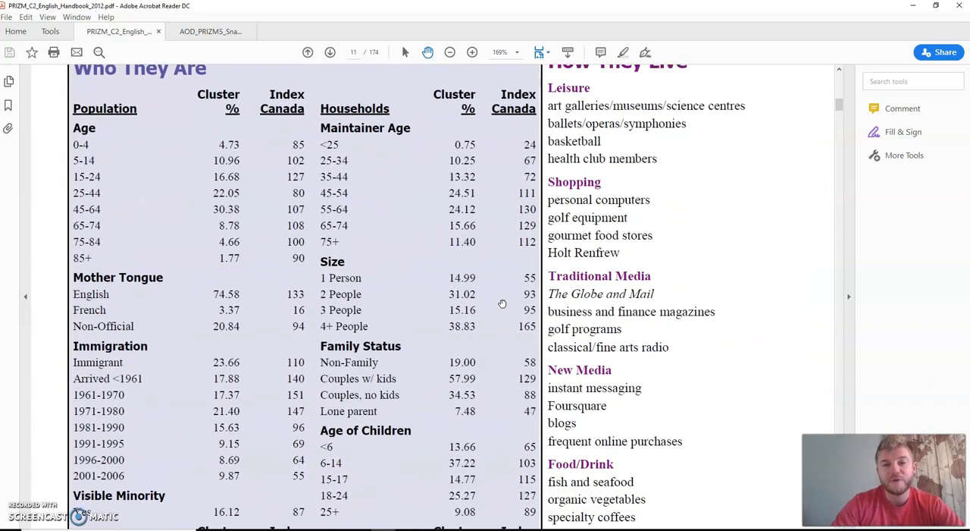
scroll("down", 3)
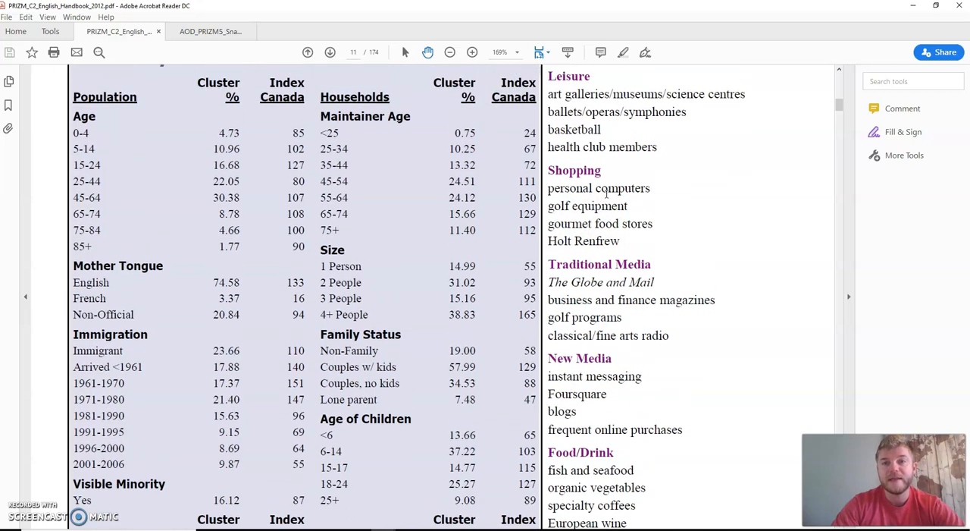
scroll("down", 3)
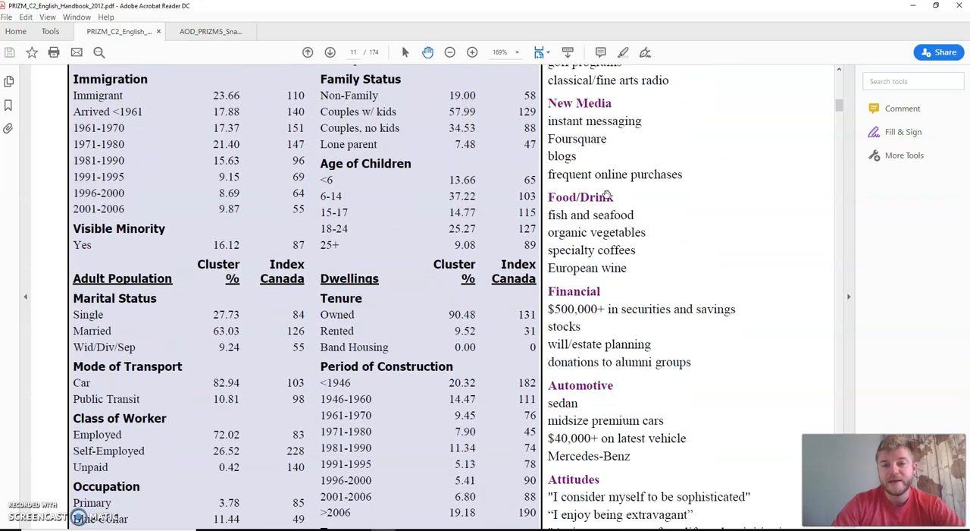
Return to the In Class Assignment 1 Word document's Market Segment section
right_click(606, 200)
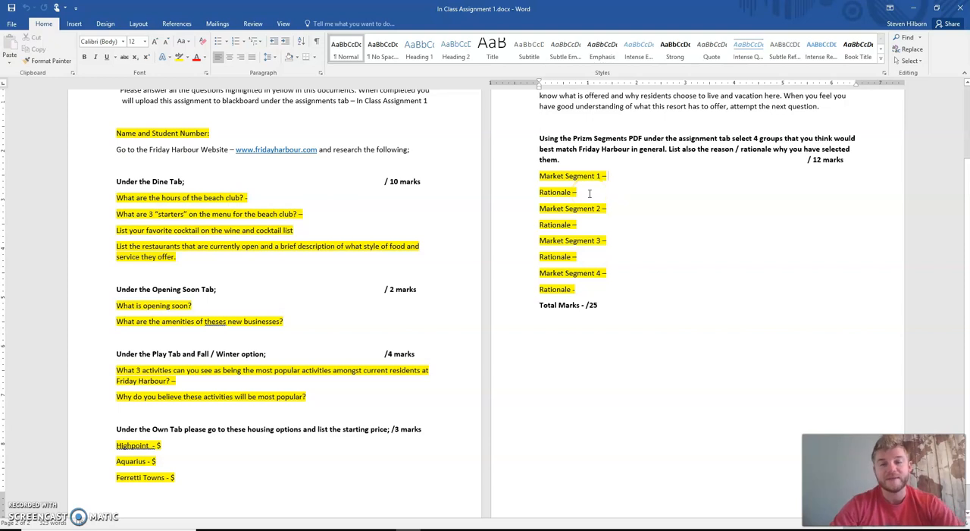
left_click(606, 176)
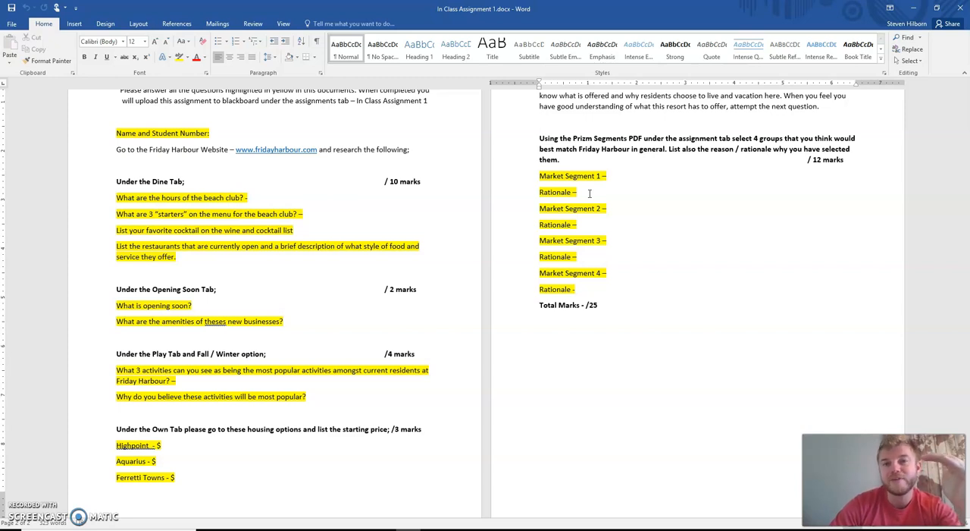
left_click(606, 176)
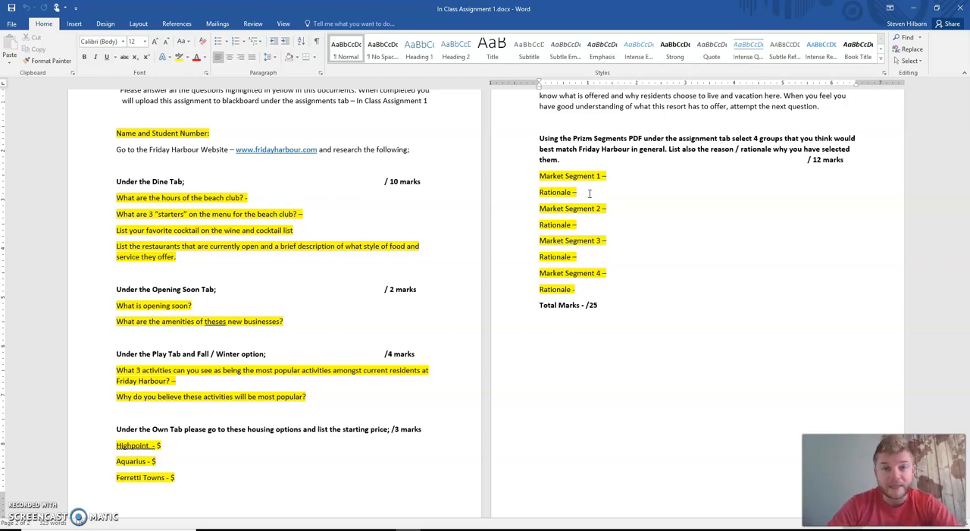
left_click(607, 176)
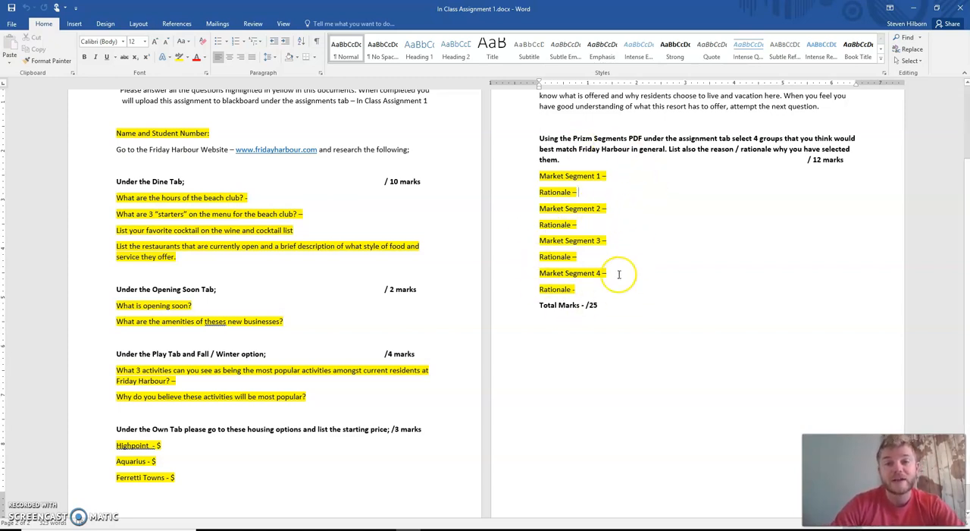
mouse_move(633, 179)
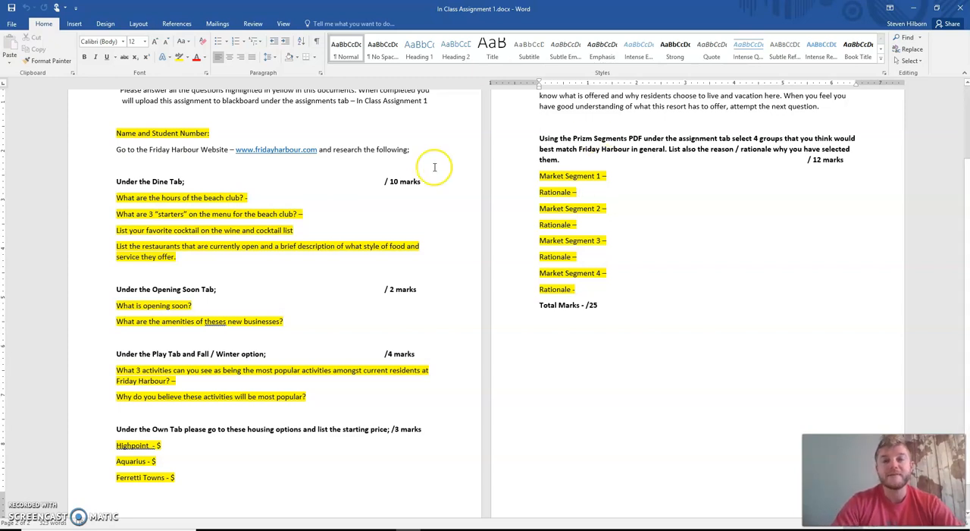
mouse_move(400, 157)
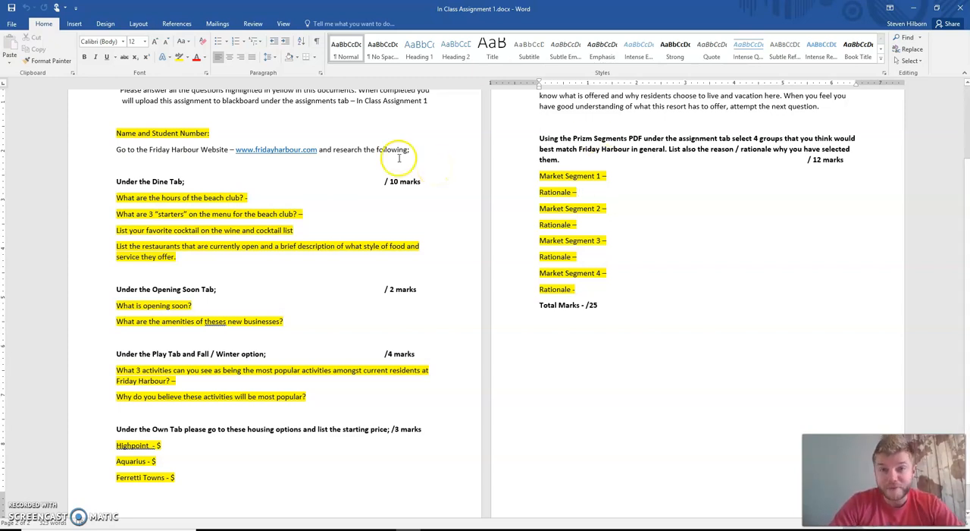